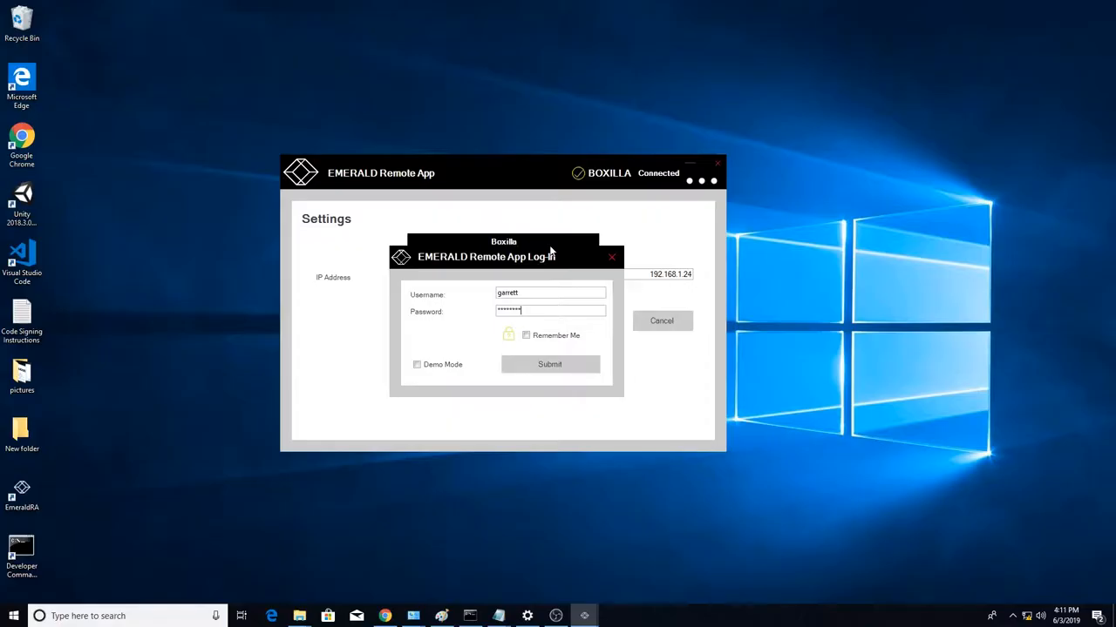
# Submit the login credentials to reach the Connections screen.
pyautogui.click(549, 364)
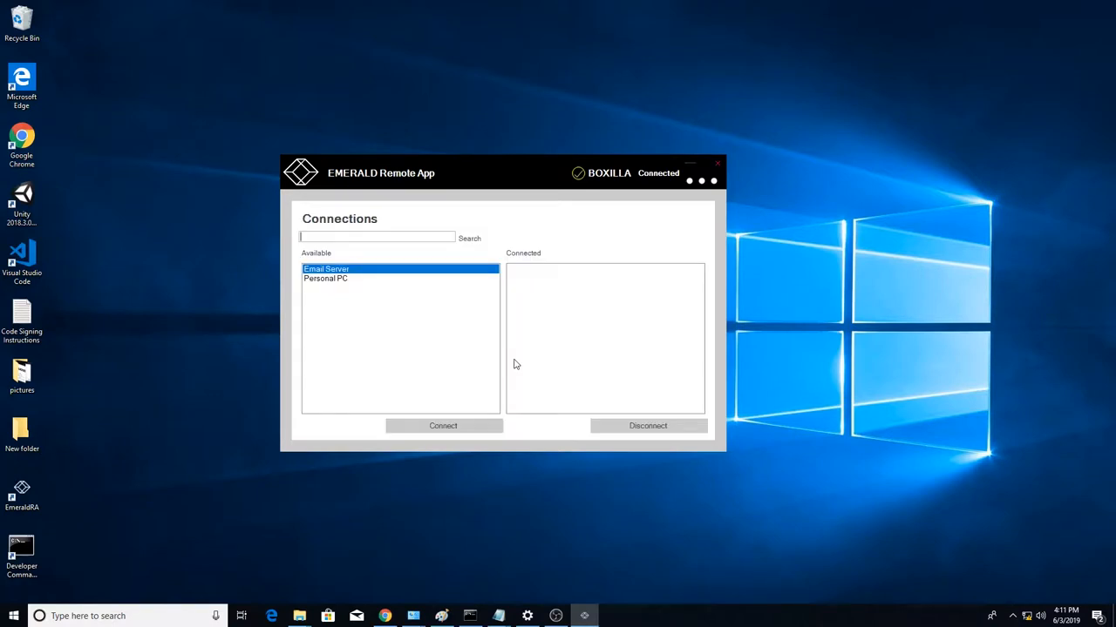
pyautogui.moveTo(403, 349)
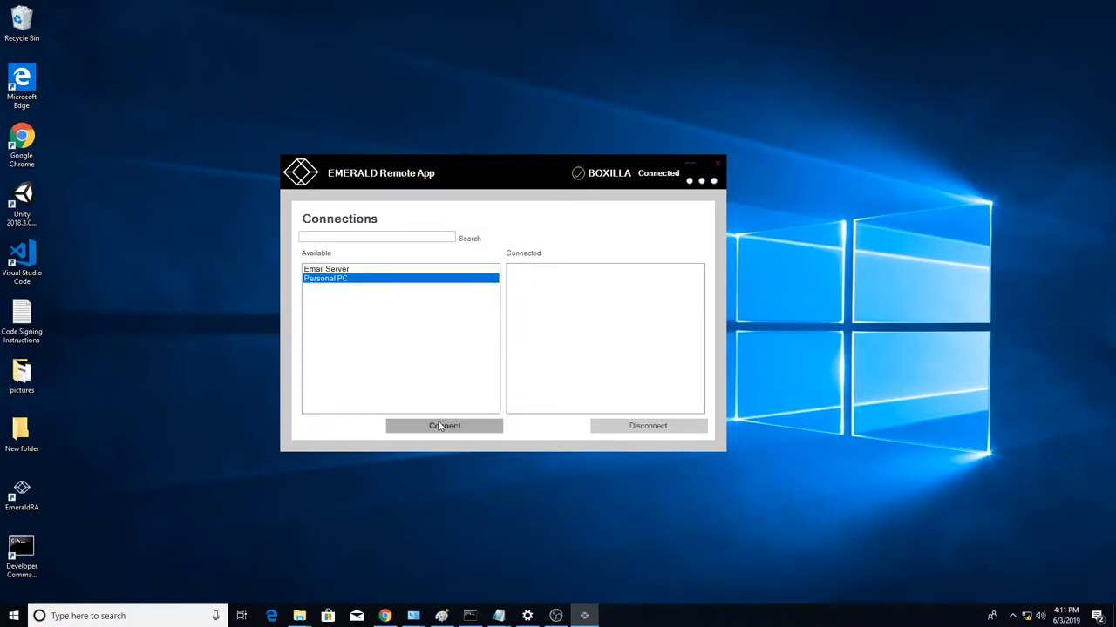
# Connect to Personal PC so it moves from Available to the Connected list.
pyautogui.click(442, 425)
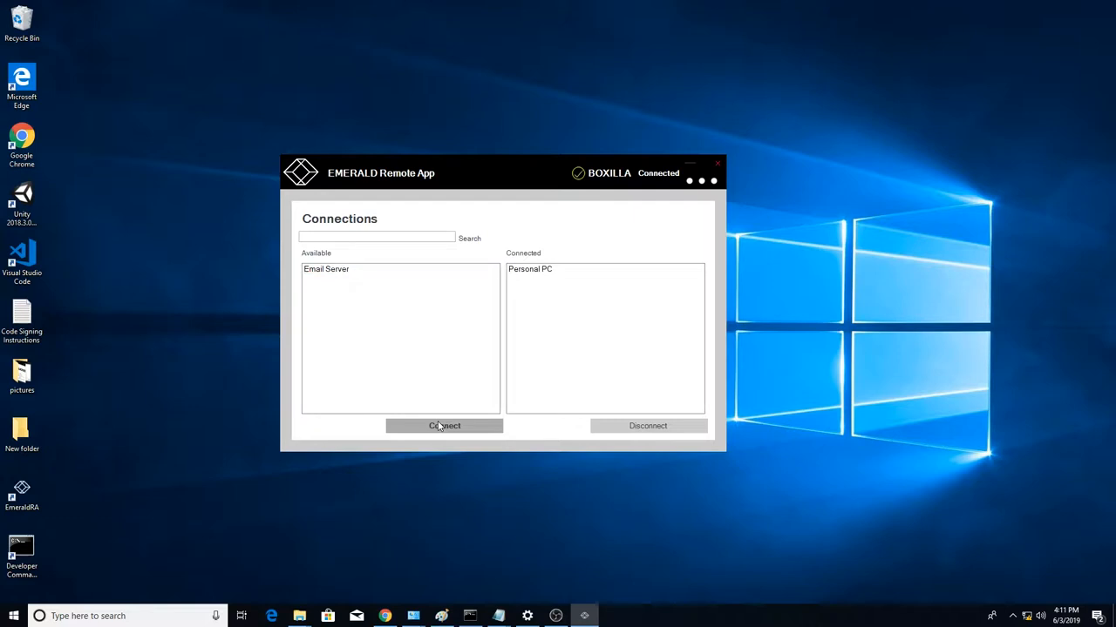